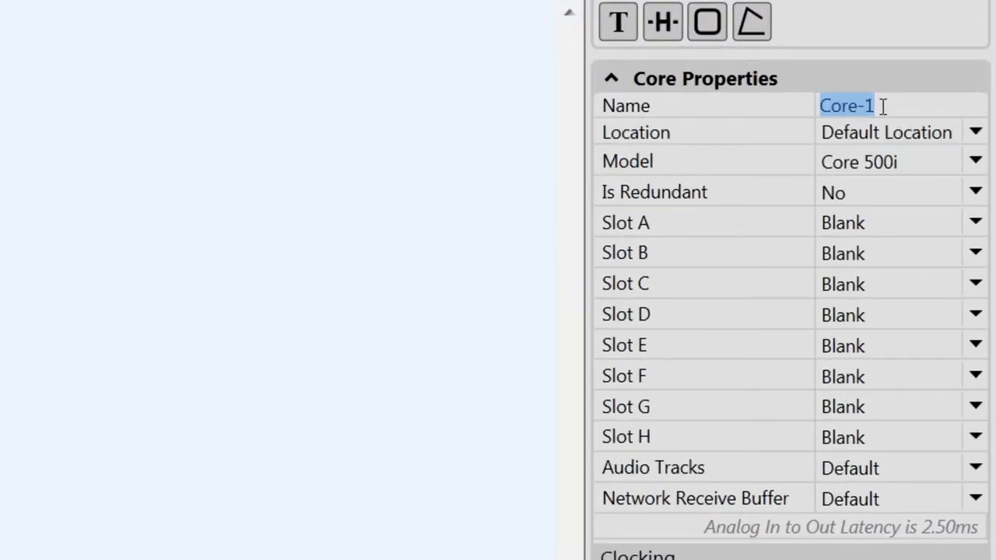
Step: Name the core 'mycore' in Core Properties
{"action": "type", "text": "mycore"}
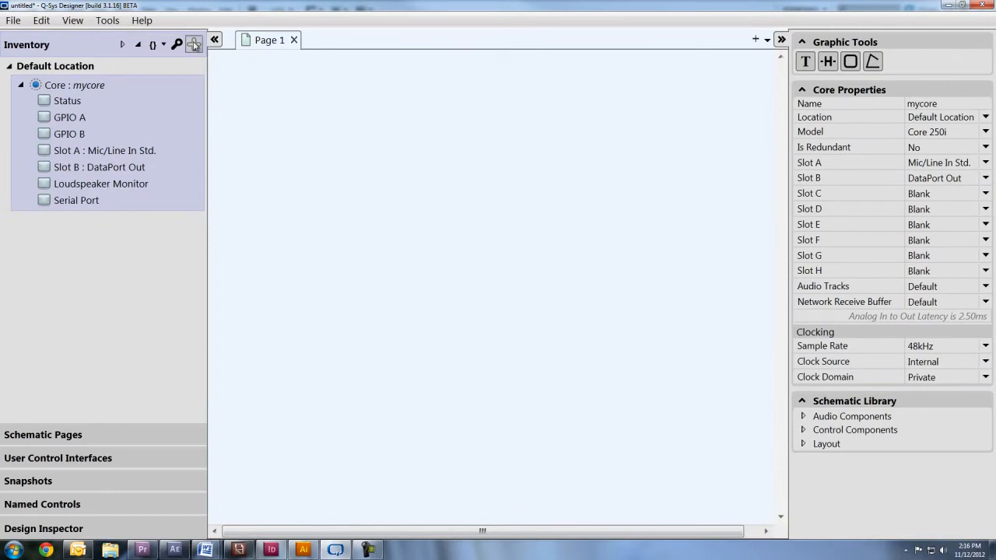
Step: Add a CX1102 amplifier and AD-CI52ST loudspeakers to the inventory from the device catalogue
{"action": "left_click", "coordinate": [193, 43]}
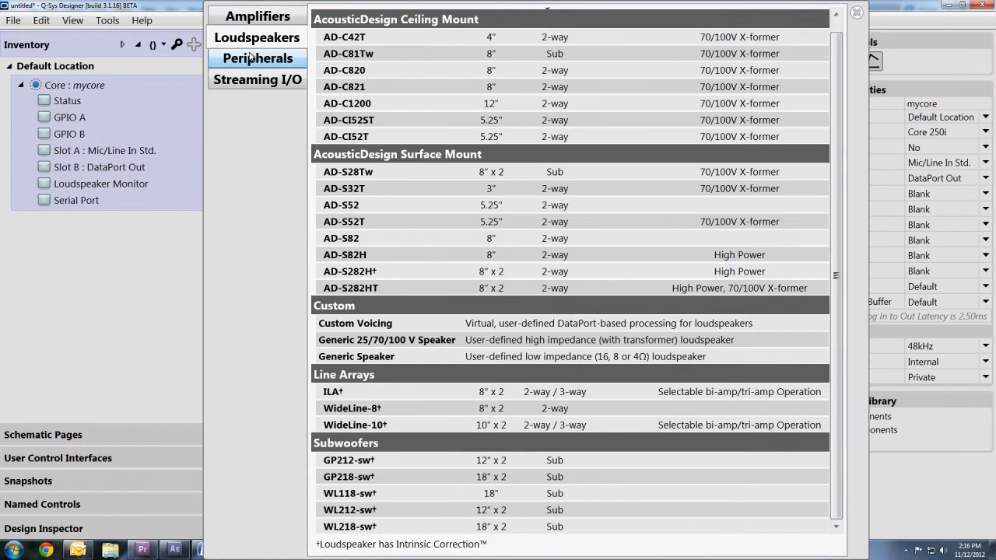
{"action": "left_click", "coordinate": [257, 50]}
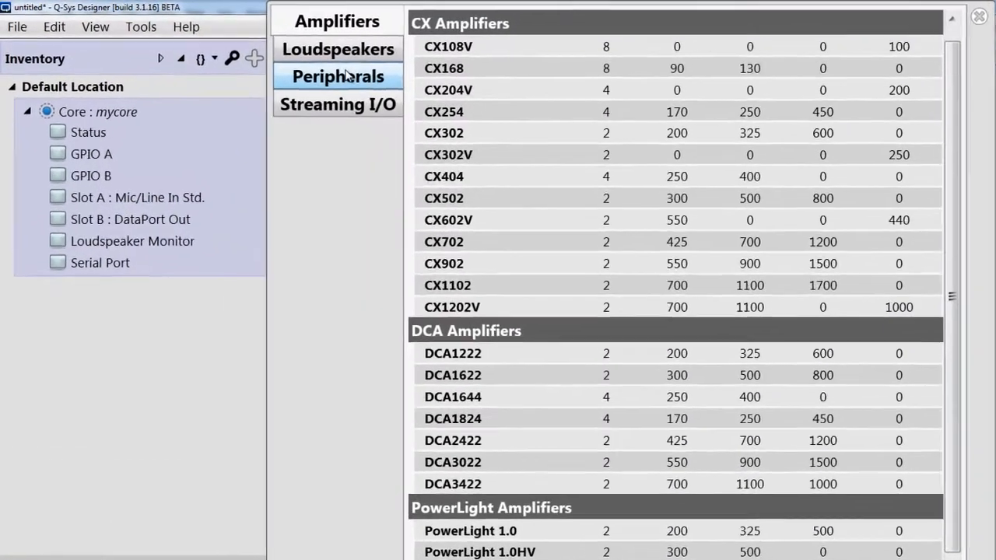
{"action": "double_click", "coordinate": [448, 286]}
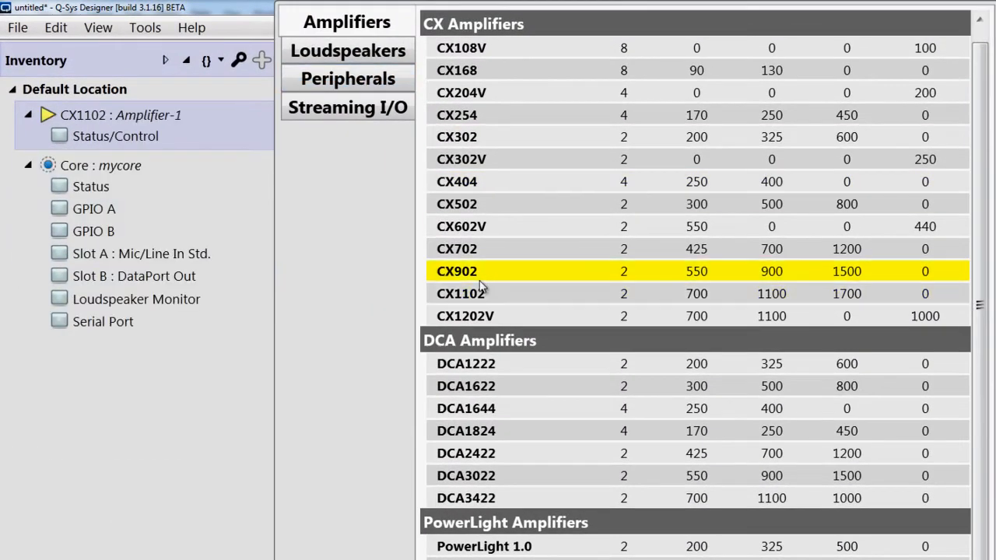
{"action": "left_click", "coordinate": [345, 50]}
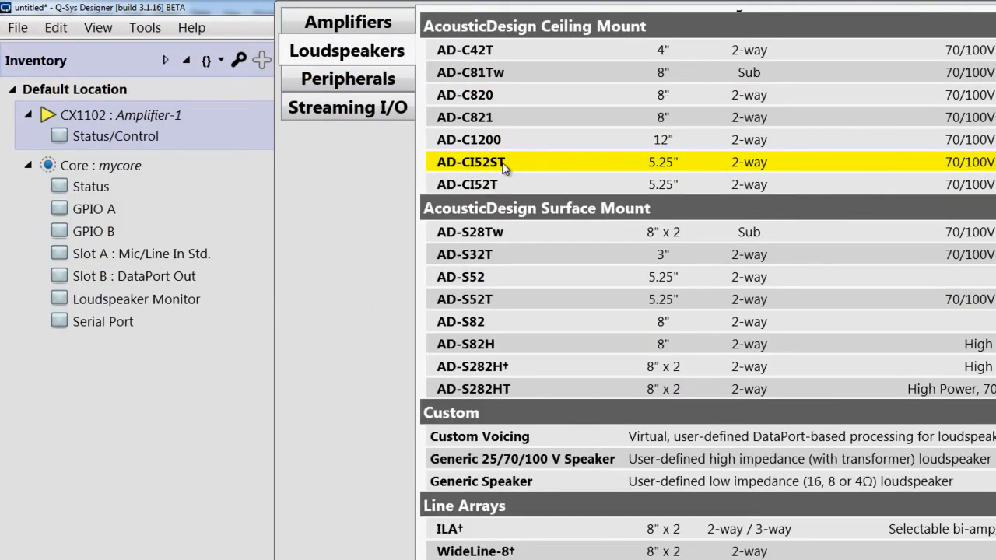
{"action": "double_click", "coordinate": [467, 162]}
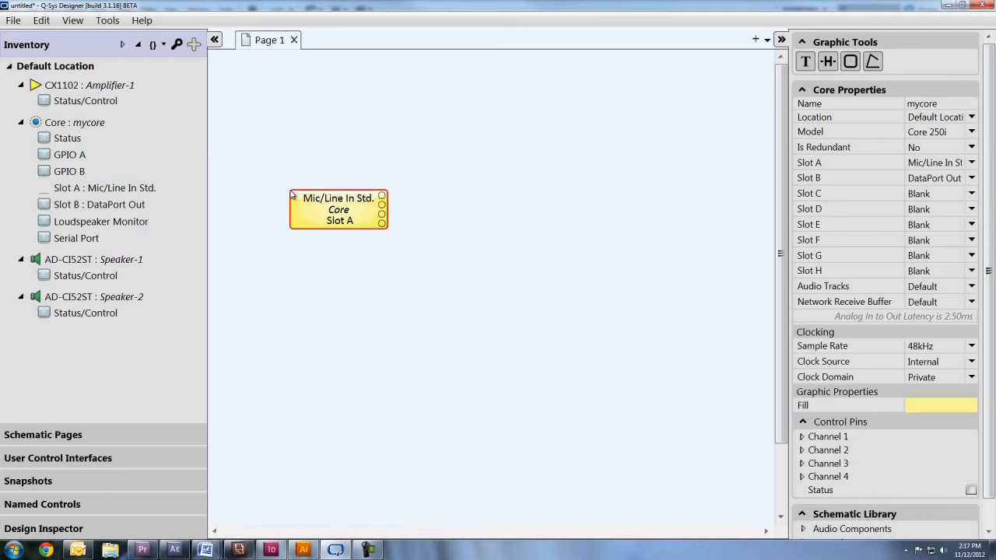
Step: Browse the Schematic Library audio components to find the Mixer and Parametric Equalizer
{"action": "left_click", "coordinate": [801, 106]}
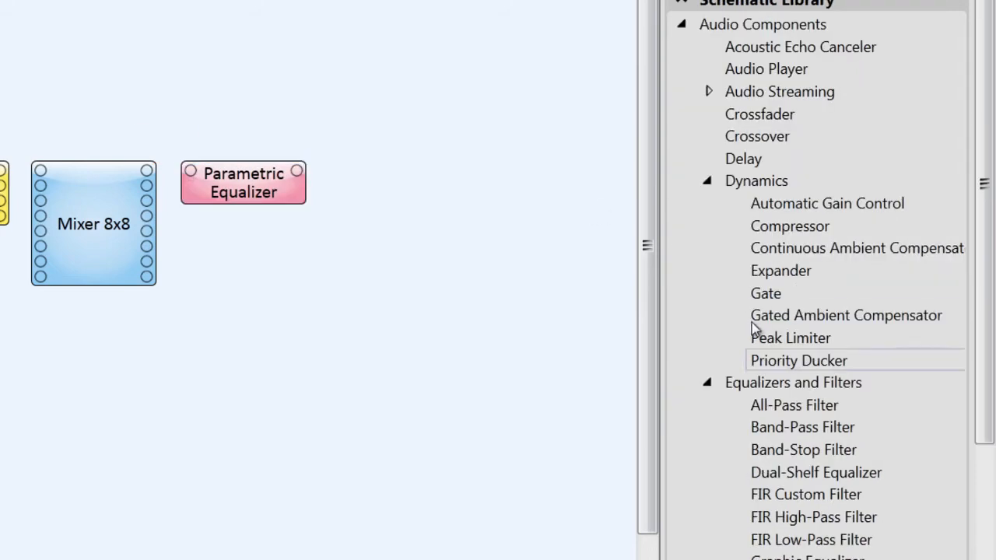
{"action": "scroll", "scroll_direction": "down", "scroll_amount": 3}
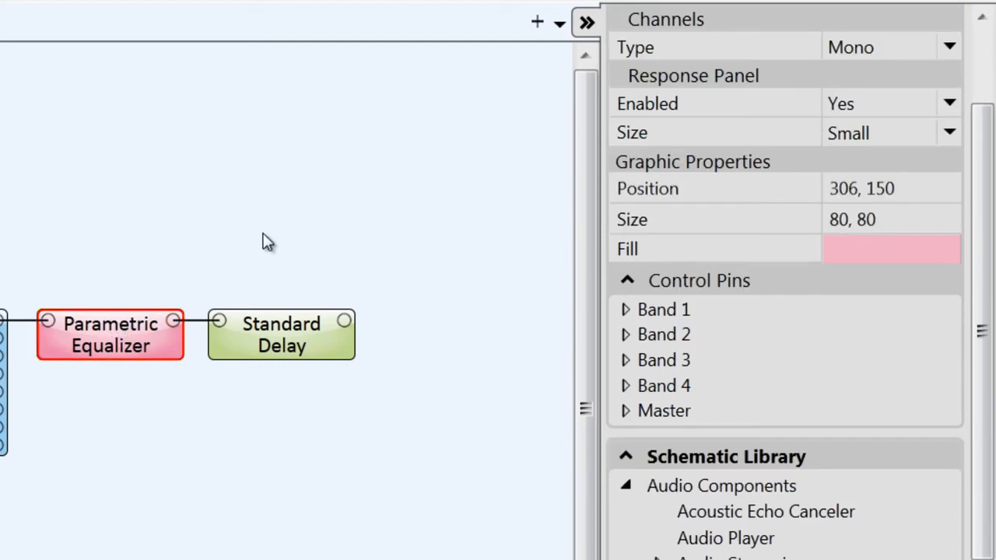
{"action": "mouse_move", "coordinate": [980, 179]}
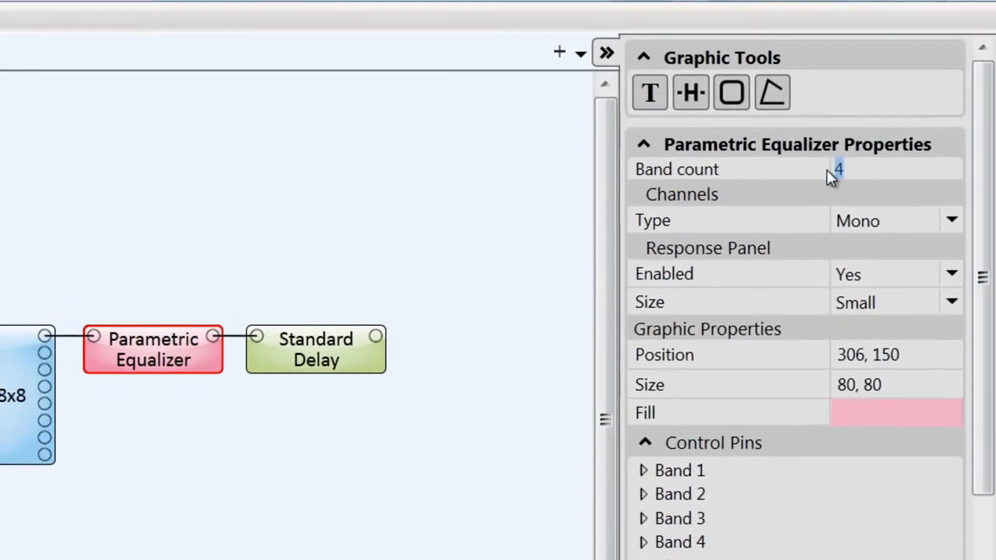
Step: Set the Parametric Equalizer band count to 10 and collapse the right-hand panel
{"action": "type", "text": "10"}
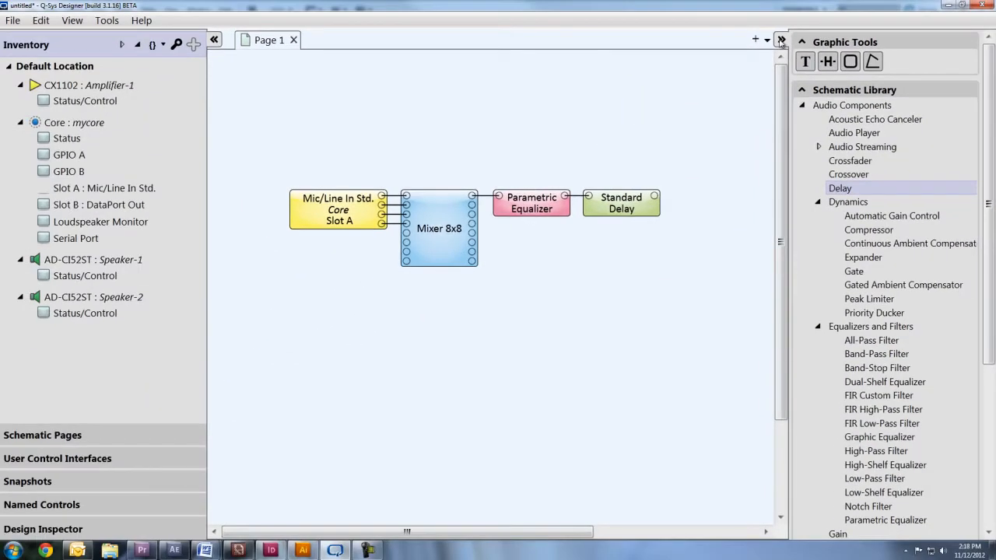
{"action": "left_click", "coordinate": [780, 37]}
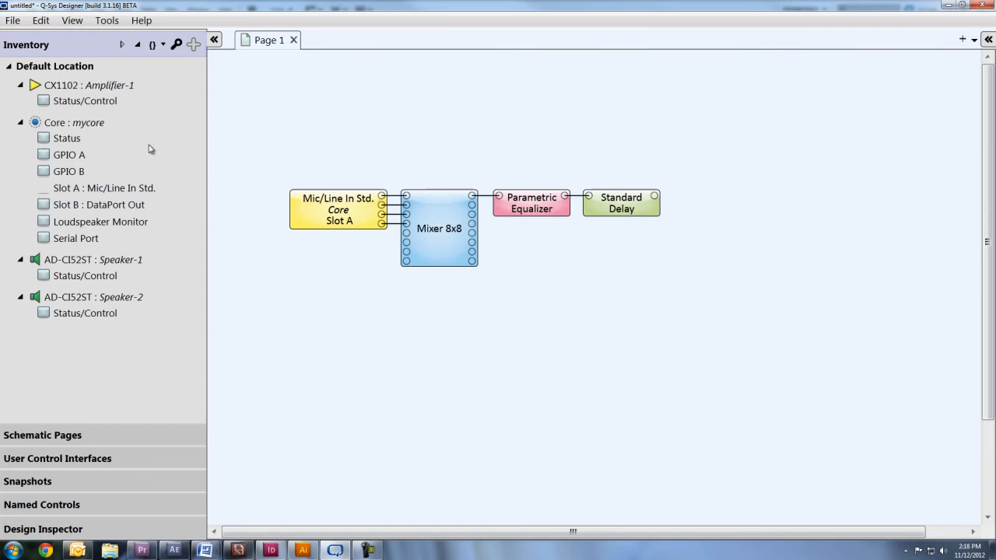